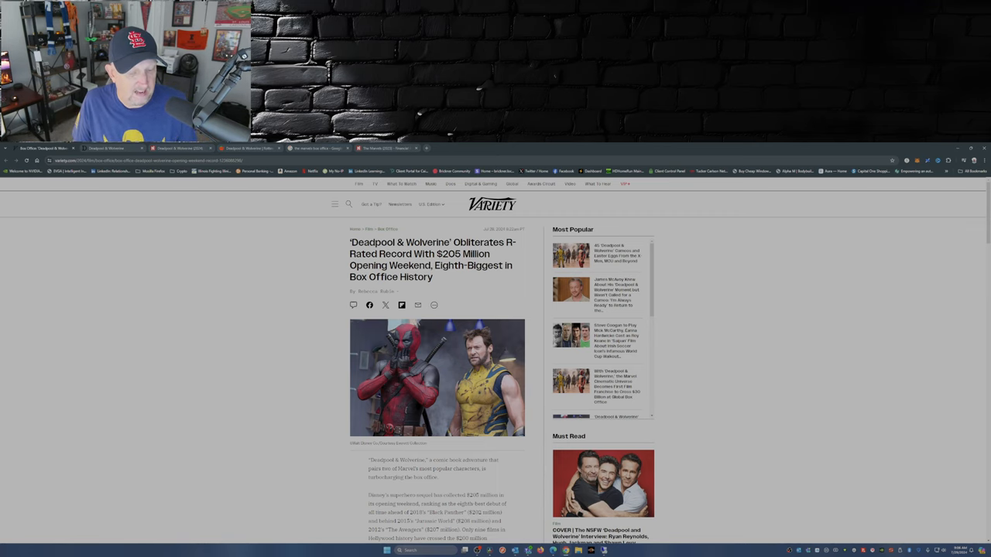
Scroll through the Deadpool & Wolverine (2024) page to view its box office totals and earnings chart
scroll("down", 3)
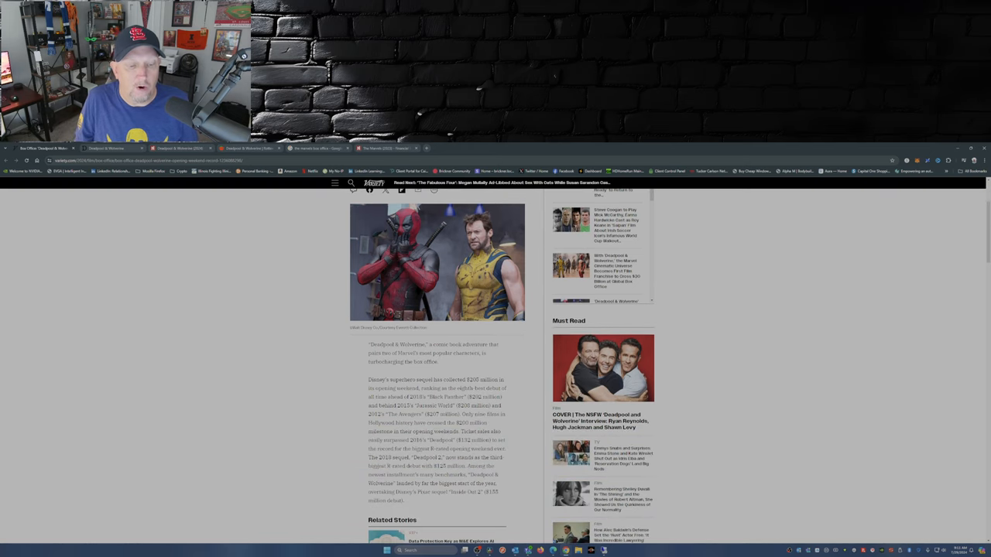
scroll("down", 3)
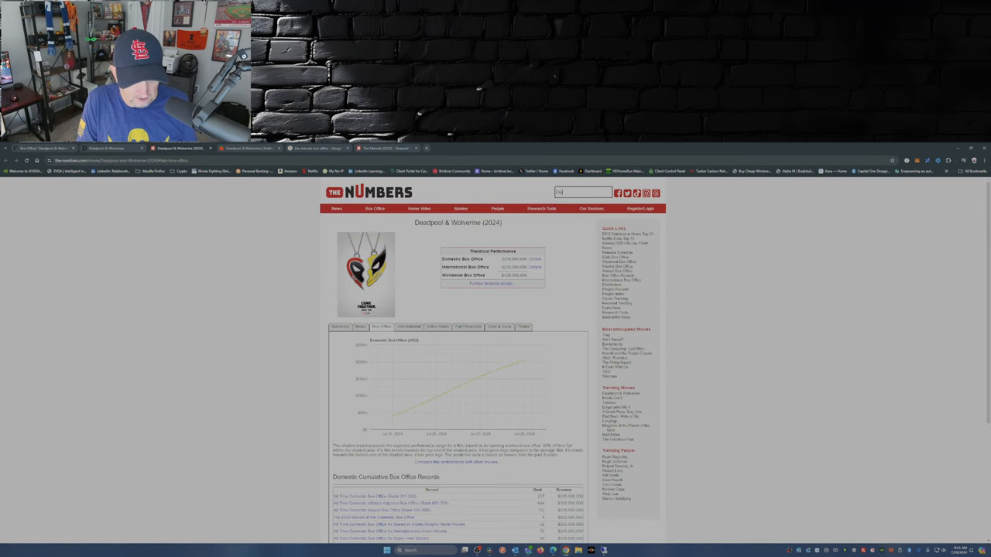
Search The Numbers for 'Deadpool' to list the Deadpool movies and franchise entries
type("Deadpool")
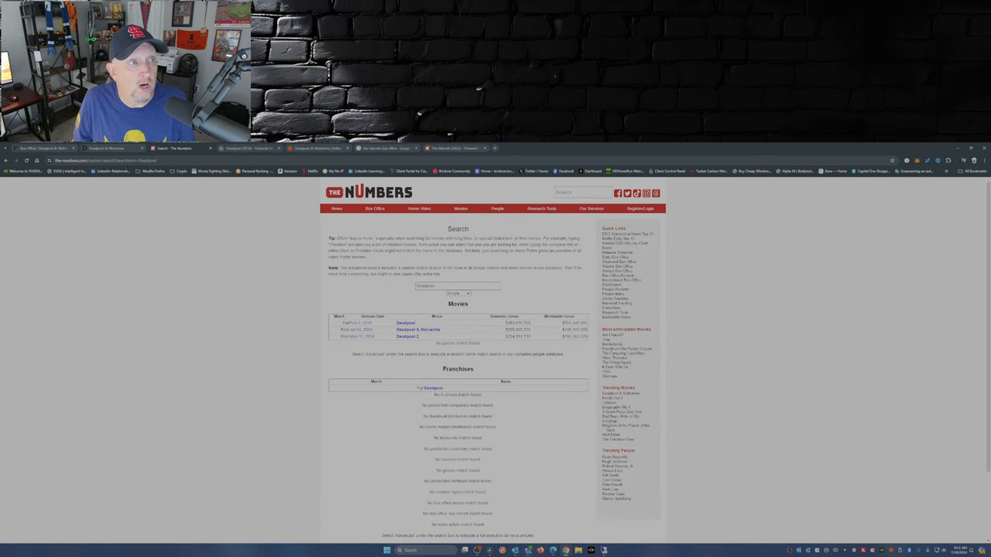
left_click(401, 322)
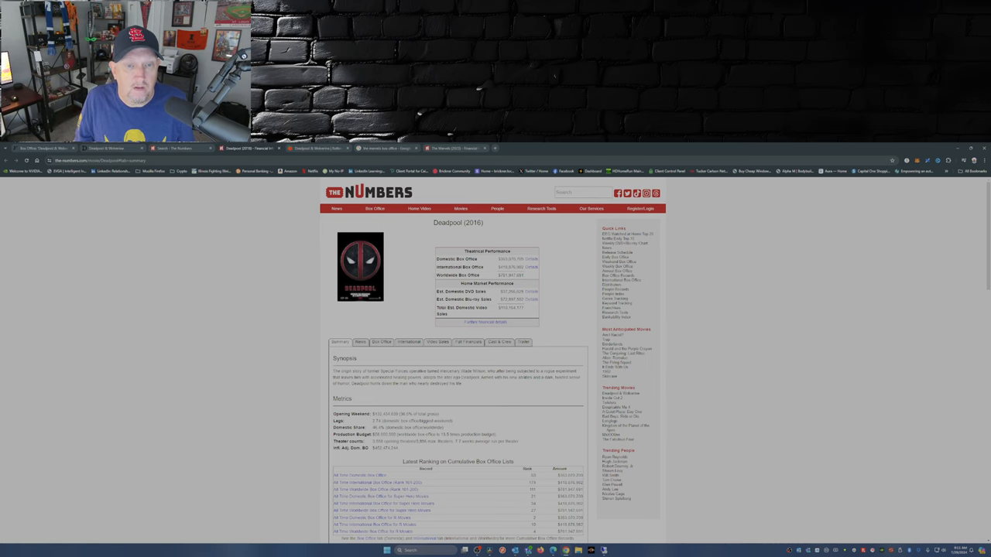
scroll("down", 3)
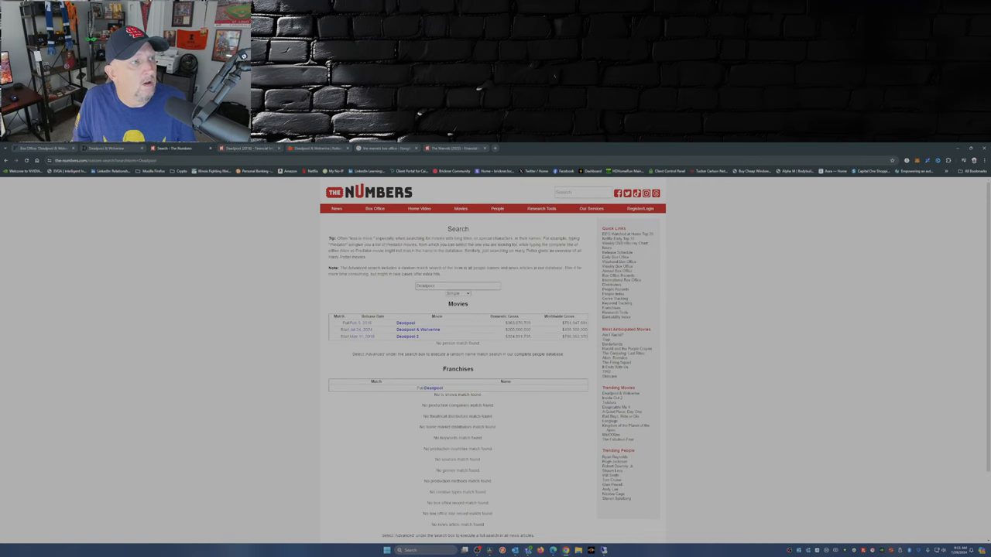
right_click(418, 338)
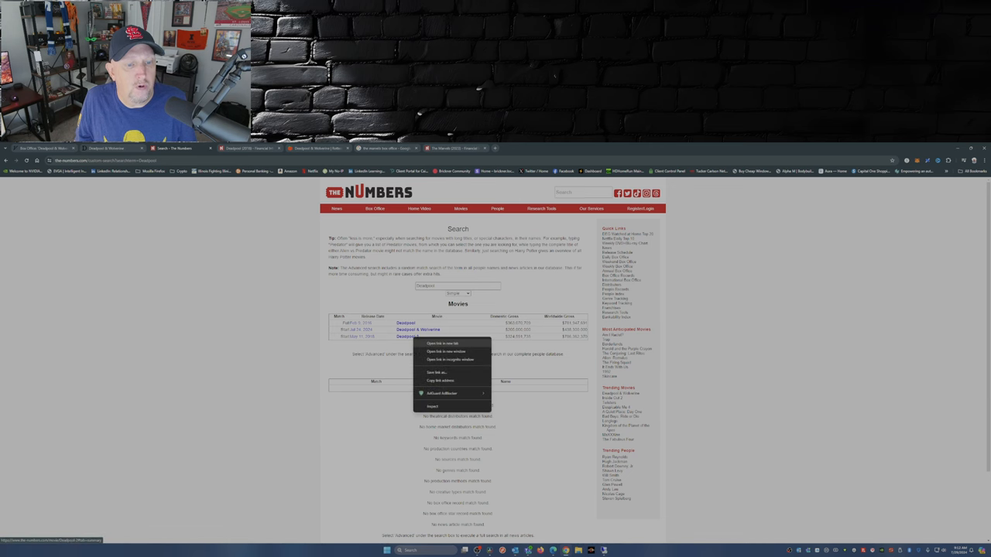